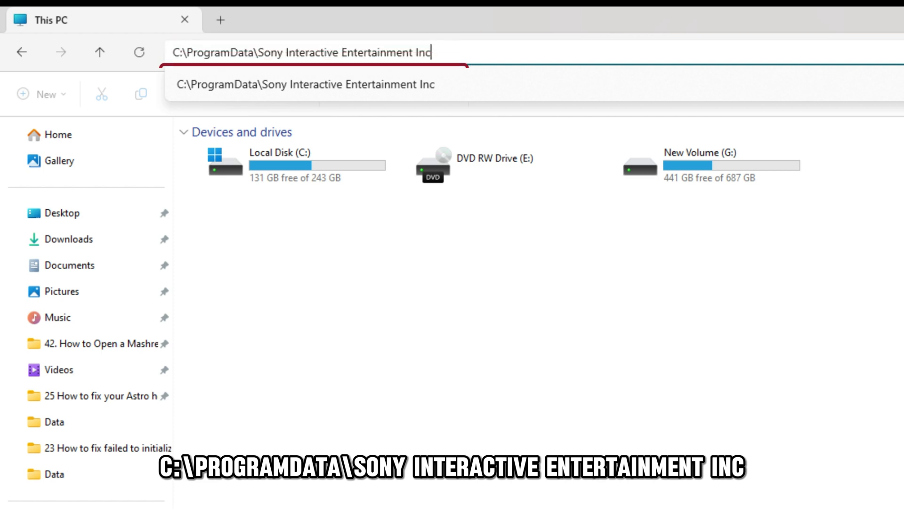
Right-click the Sony Interactive Entertainment Inc folder in C:\ProgramData.
right_click(219, 273)
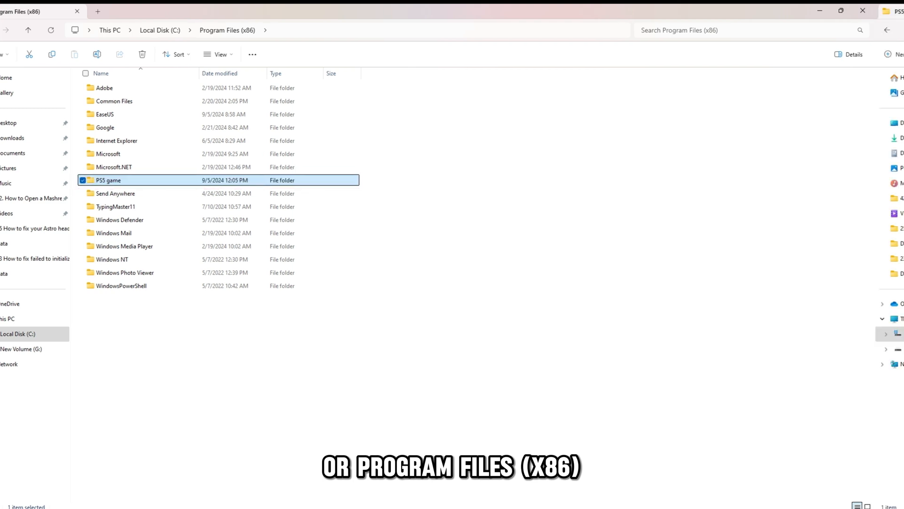
Open the PS5 game folder in C:\Program Files (x86).
double_click(108, 179)
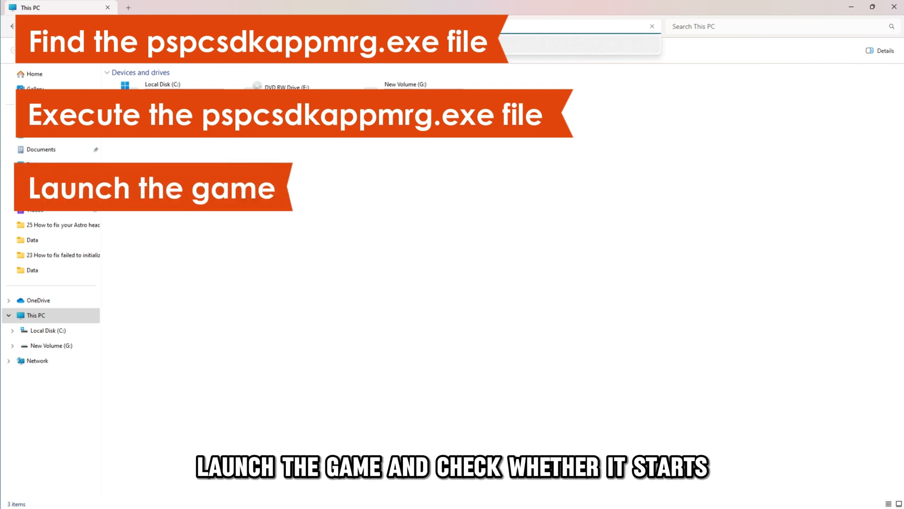
Go to the PSPC_SDK\S22\2.13.00.01 folder, then load developer.microsoft.com in the browser.
text(C:\ProgramData\Sony Interactive Entertainment Inc\PSPC_SDK\S22\2.13.00.01)
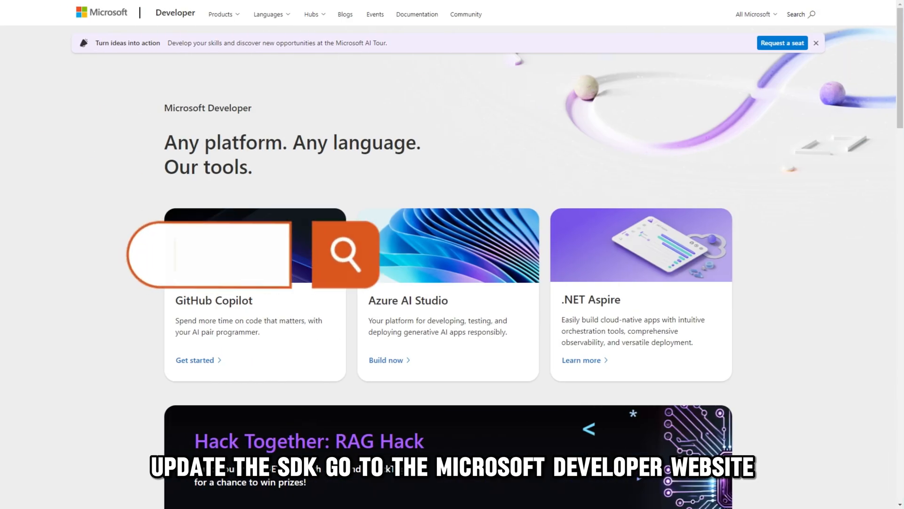
text(developer.microsoft.com)
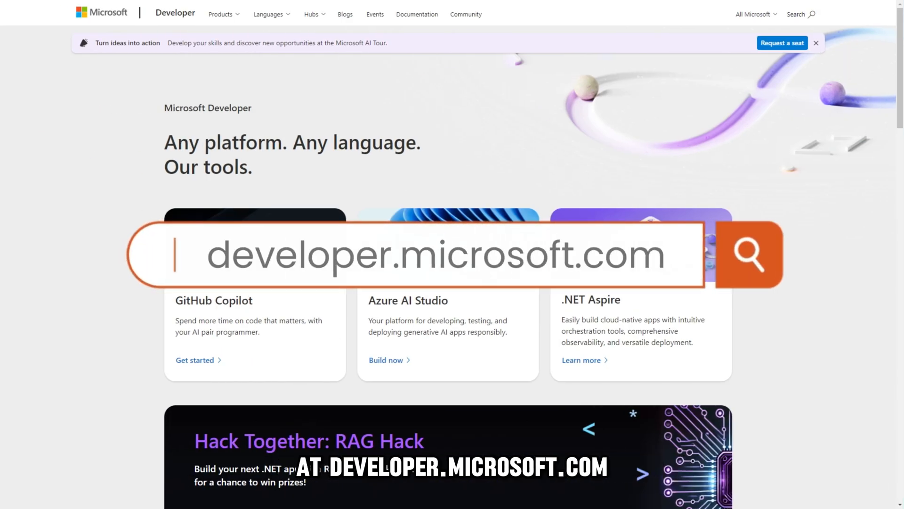